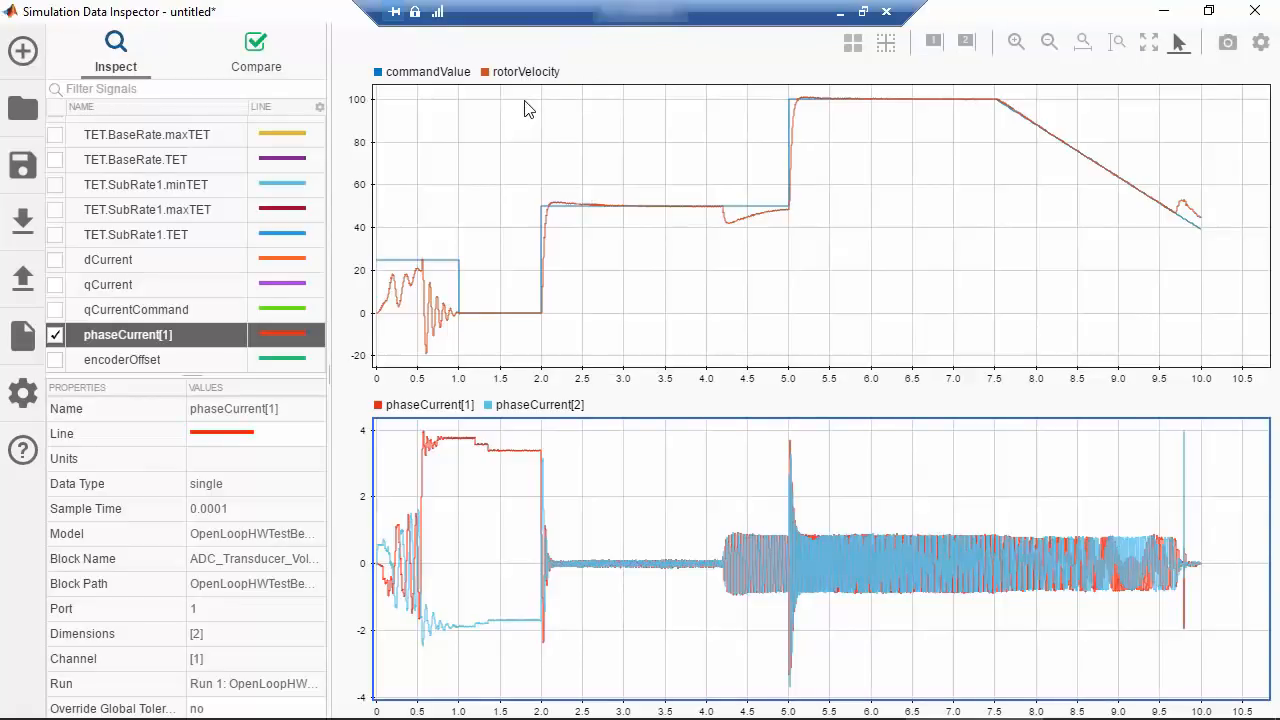
{"action": "mouse_move", "coordinate": [444, 310]}
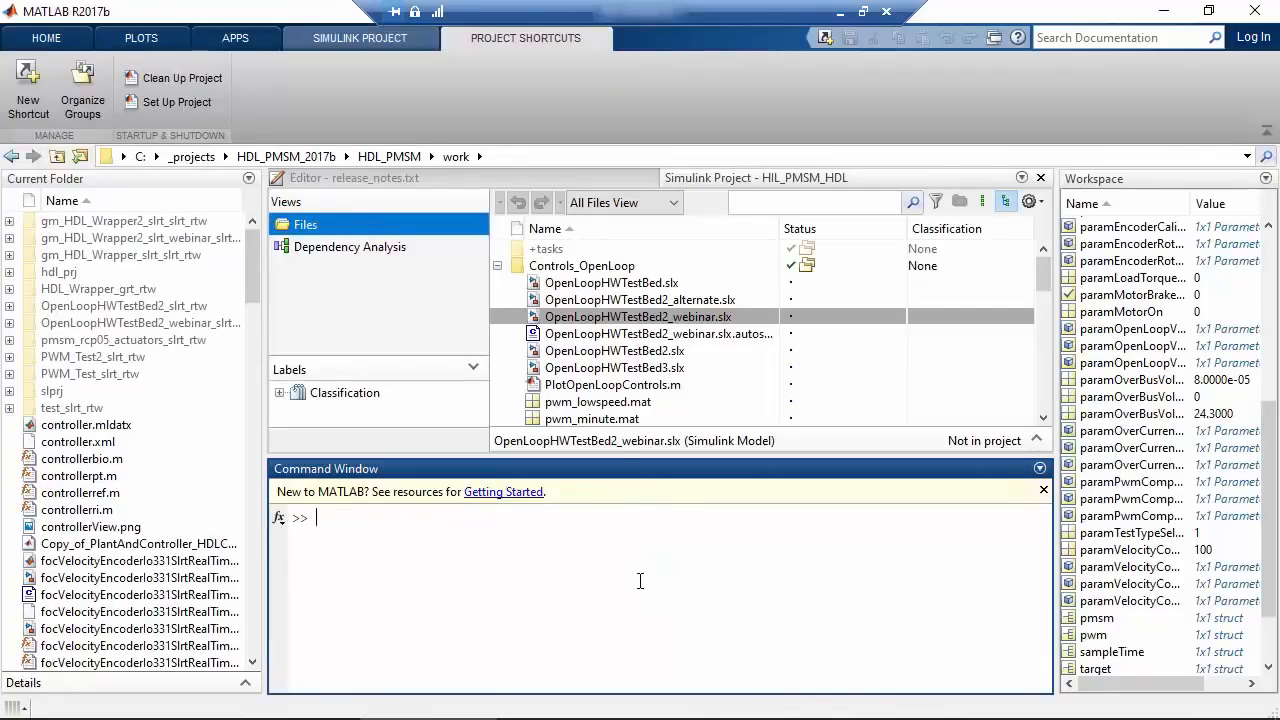
{"action": "type", "text": "tgp"}
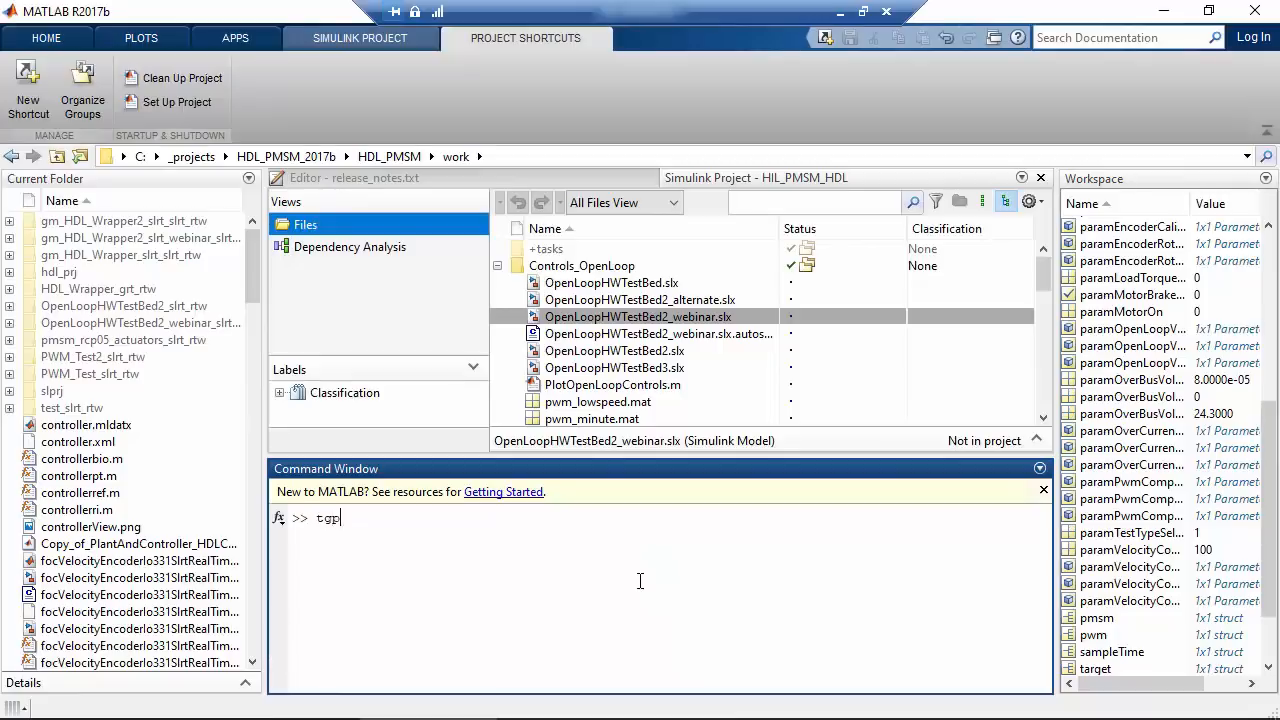
{"action": "type", "text": ".viewtr"}
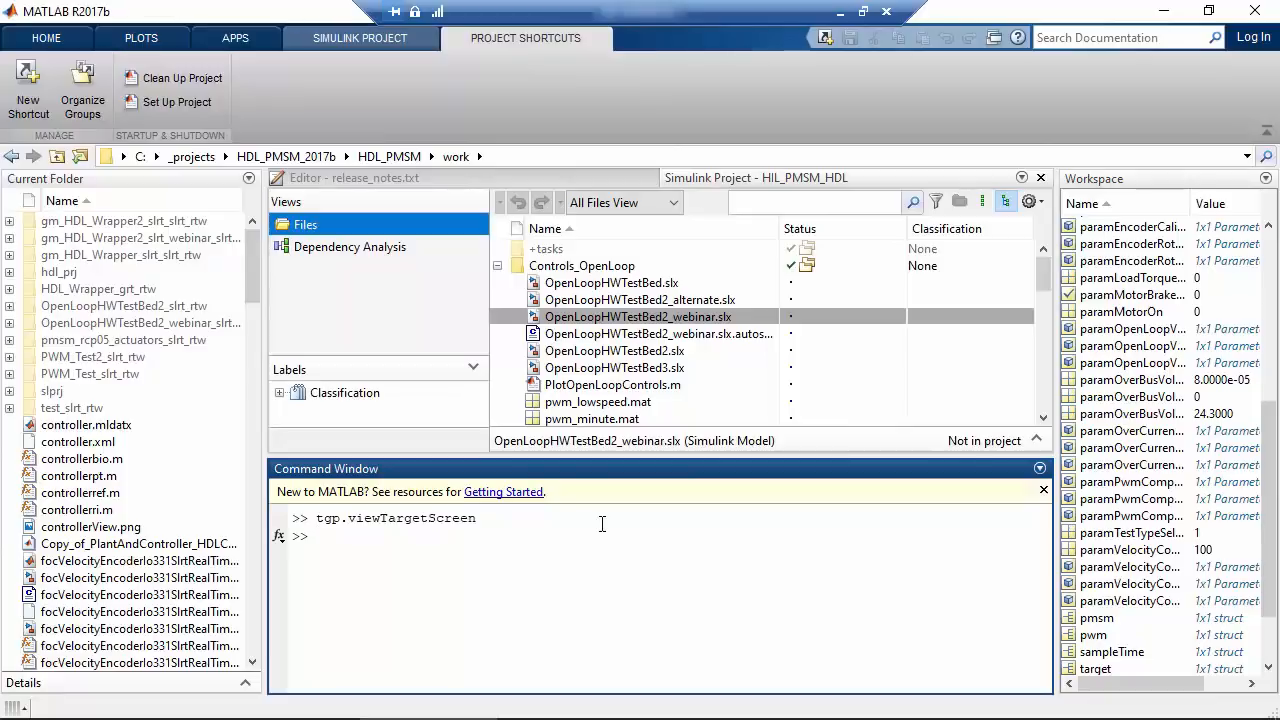
{"action": "mouse_move", "coordinate": [560, 548]}
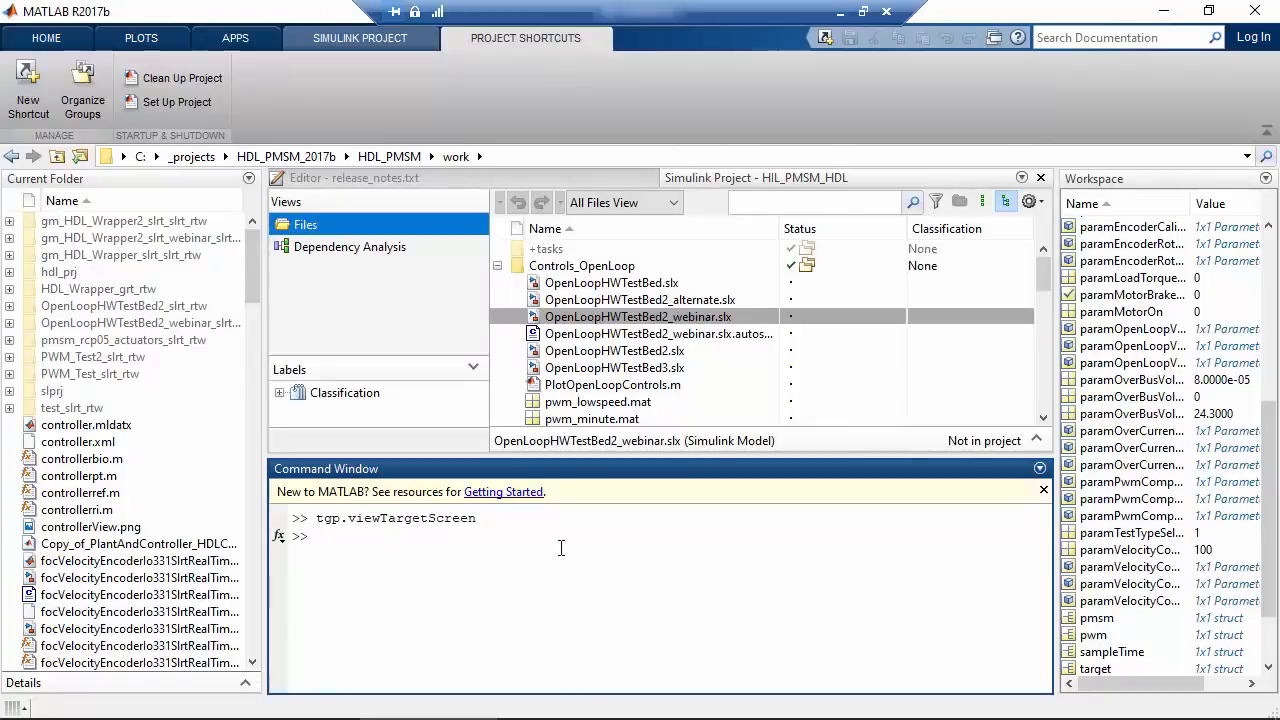